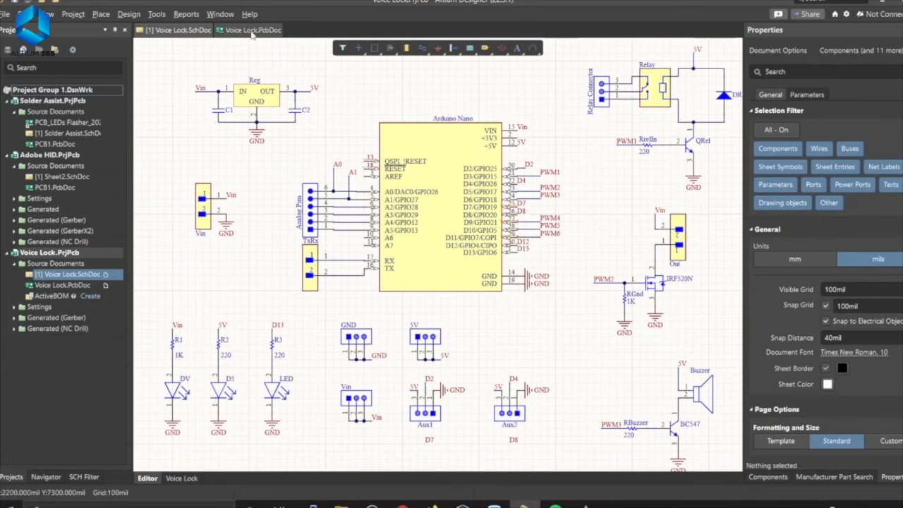
Move from the Voice Lock.SchDoc schematic to the Altium 365 Projects page in the browser.
left_click(252, 29)
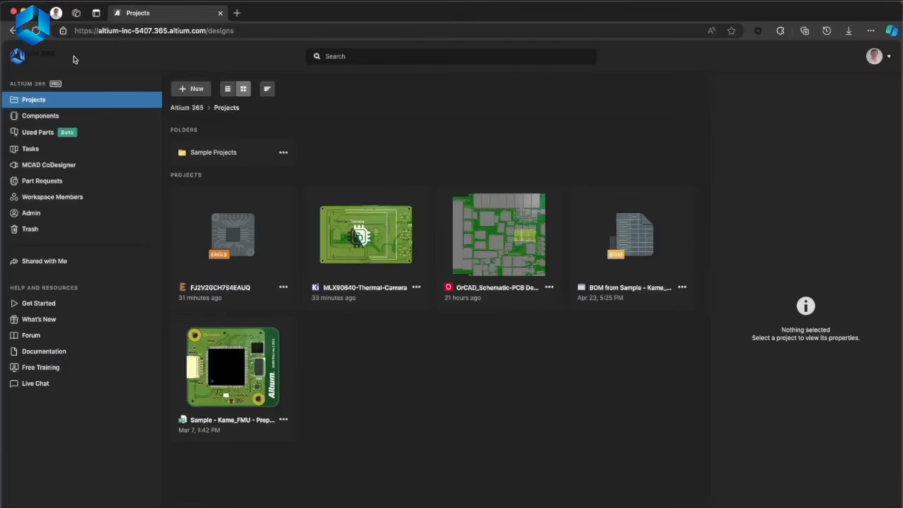
Open the Kame_FMU sample's 8_imu&debug_conn.SchDoc sheet and mark an area for a comment.
double_click(231, 367)
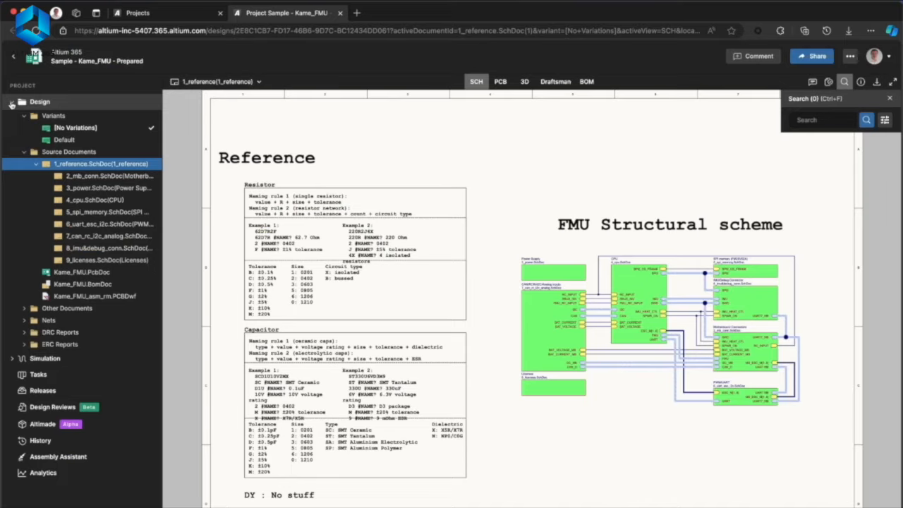
left_click(108, 248)
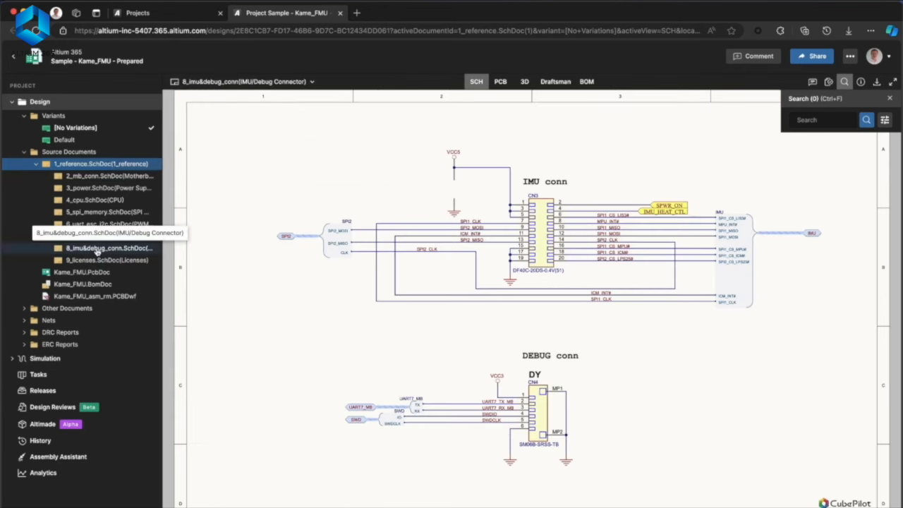
left_click(108, 248)
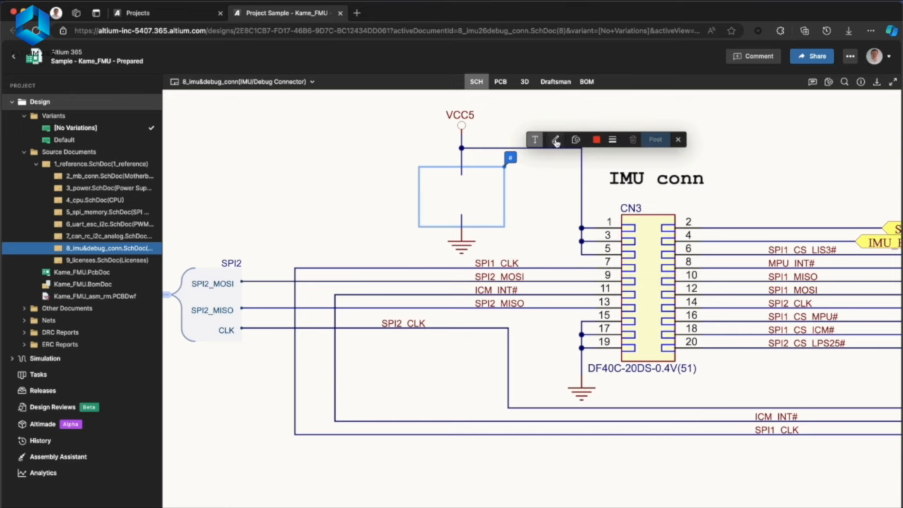
Add a pen sketch and written text to the comment, then show the PCBA Fabrication view.
left_click(556, 139)
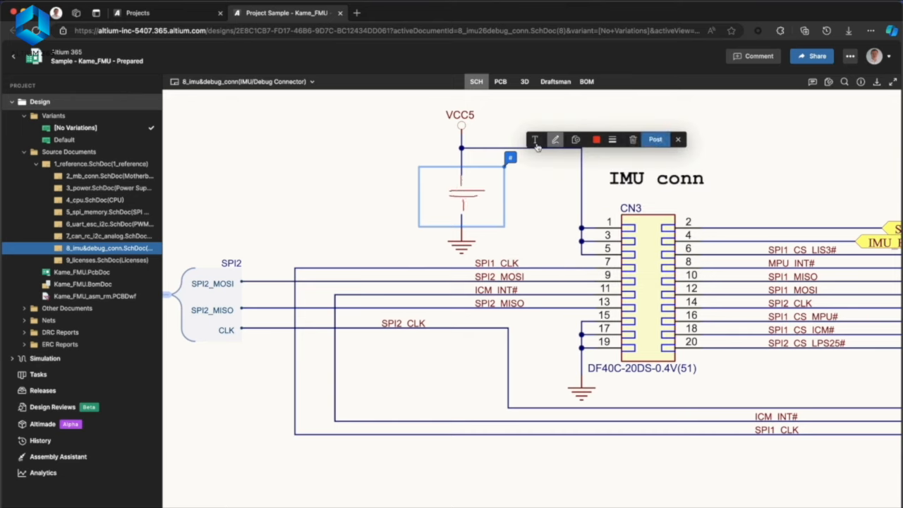
left_click(535, 139)
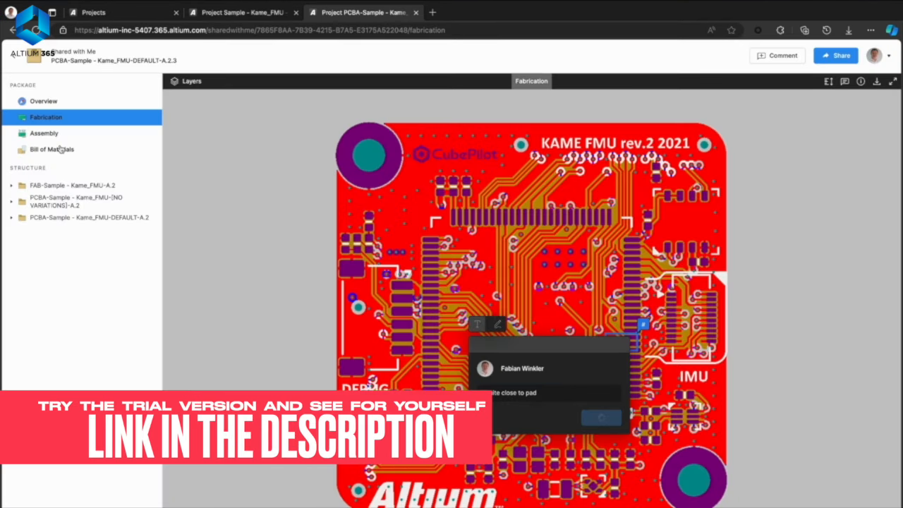
left_click(44, 132)
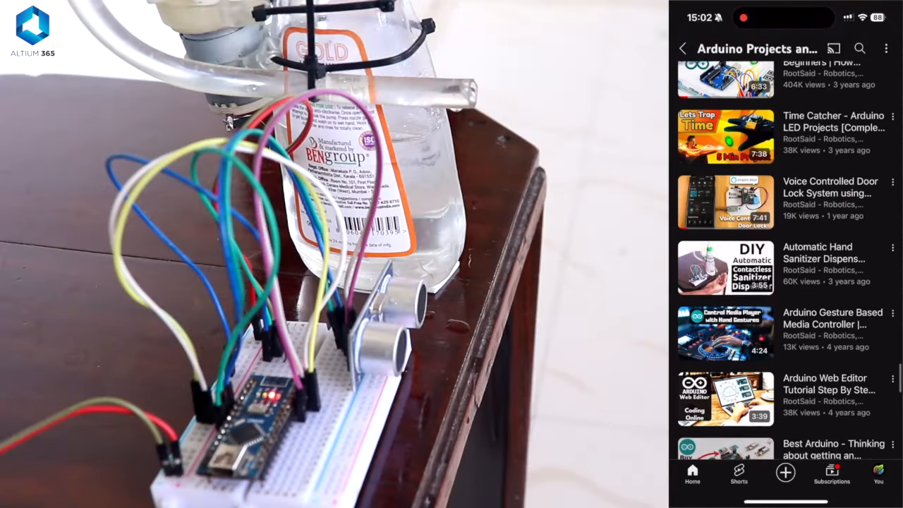
Watch the Arduino ultrasonic sensor b-roll and return to the Altium Student Lab page.
scroll("down", 3)
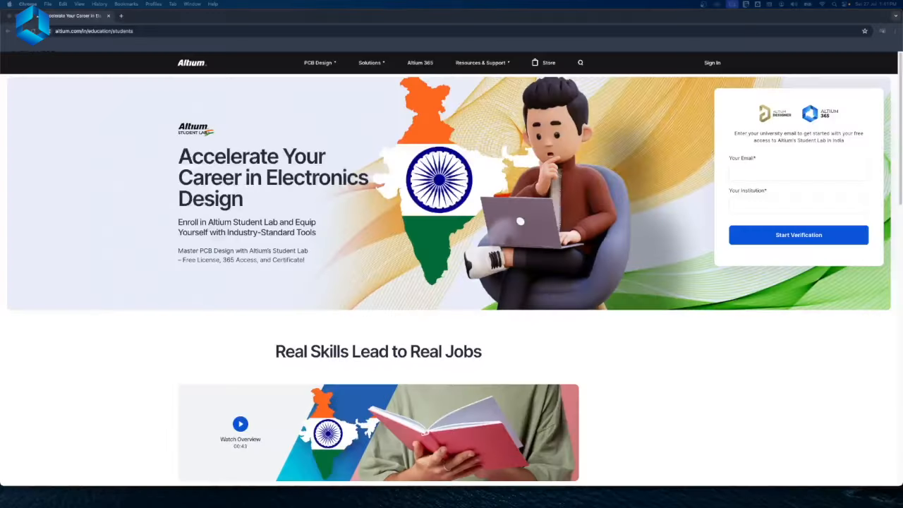
Submit the Student Lab form with email 'jithin' and institution 'Kerala University'.
scroll("down", 3)
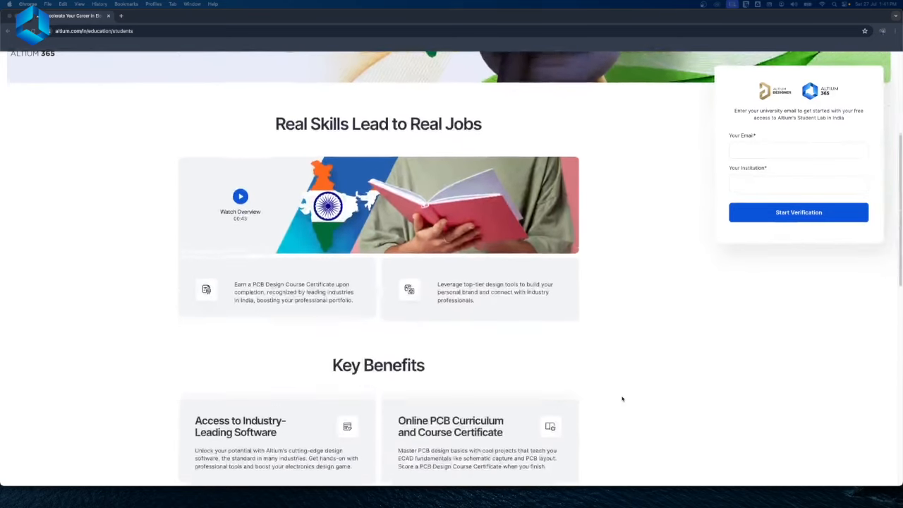
scroll("down", 3)
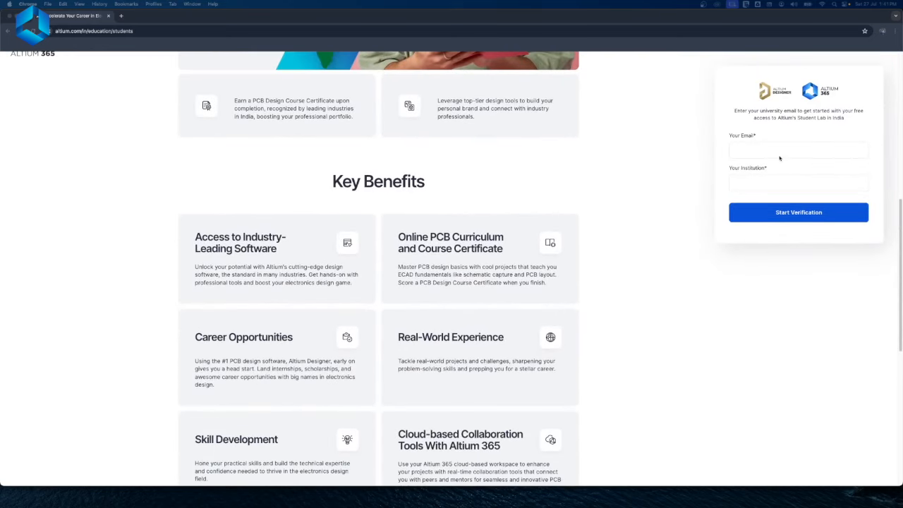
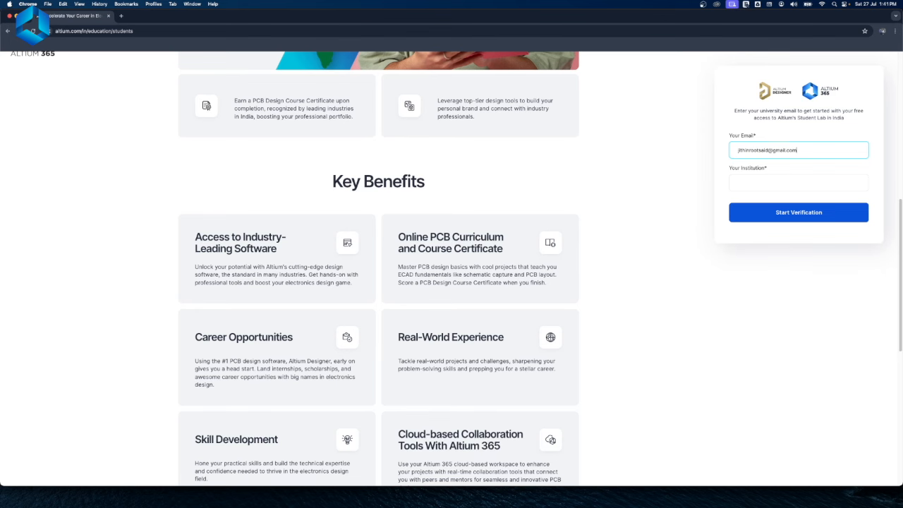
type("Kerala University")
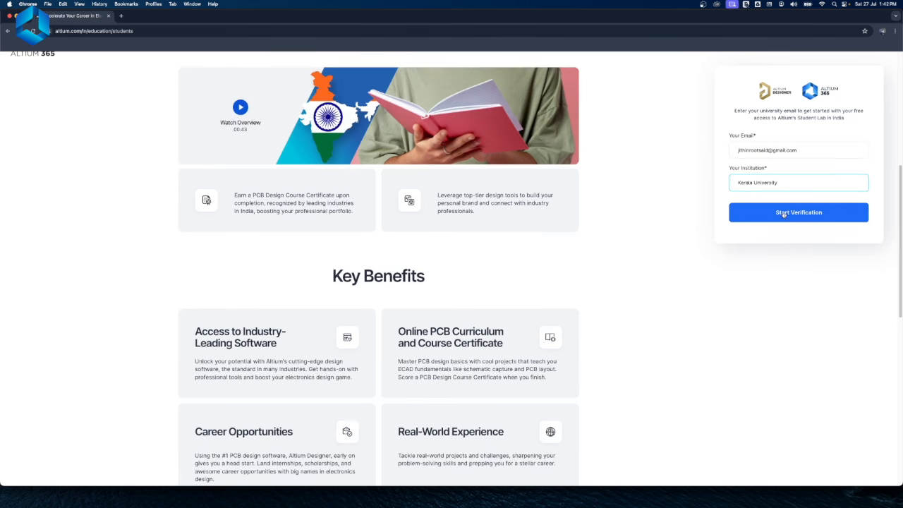
left_click(798, 212)
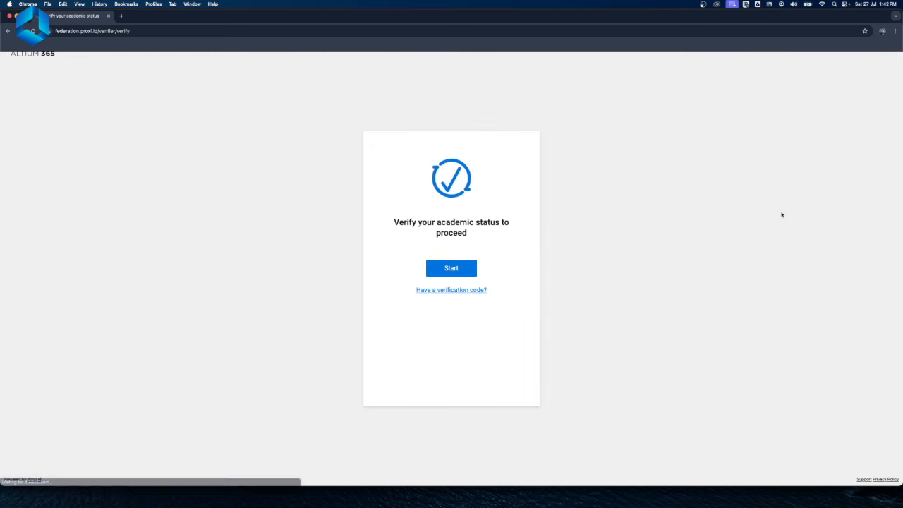
Start Proxi.id verification, search 'Kerala' and choose University of Kerala.
left_click(450, 267)
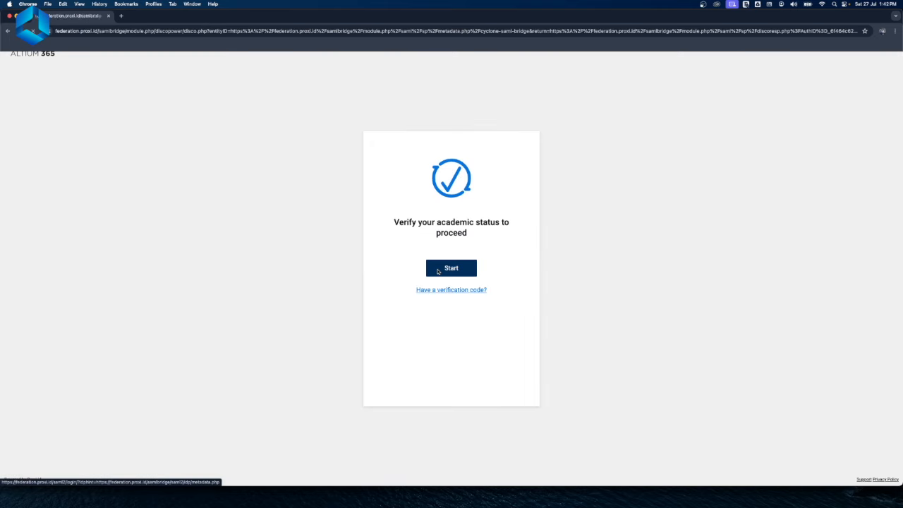
left_click(451, 267)
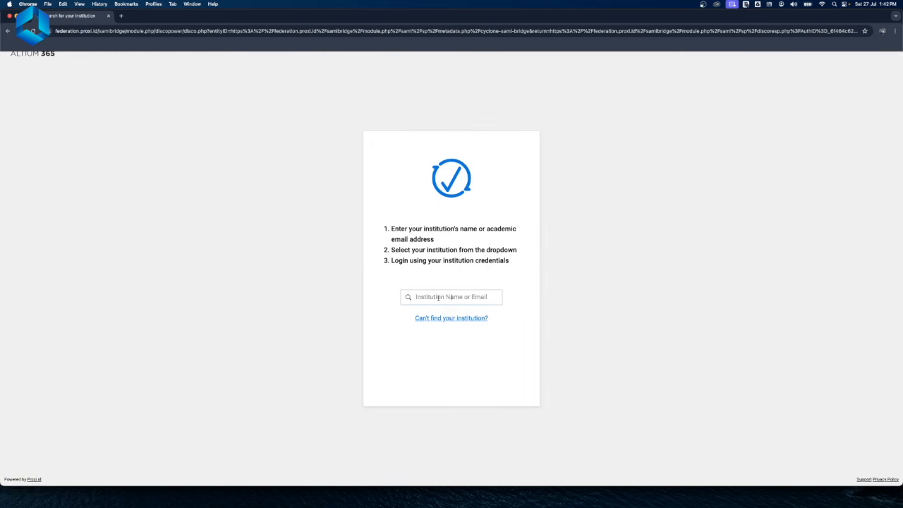
type("Kerala")
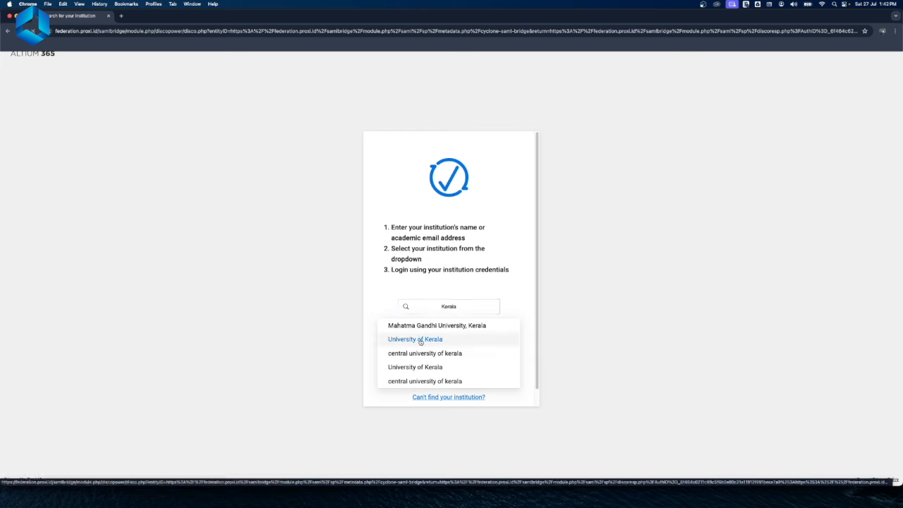
left_click(414, 340)
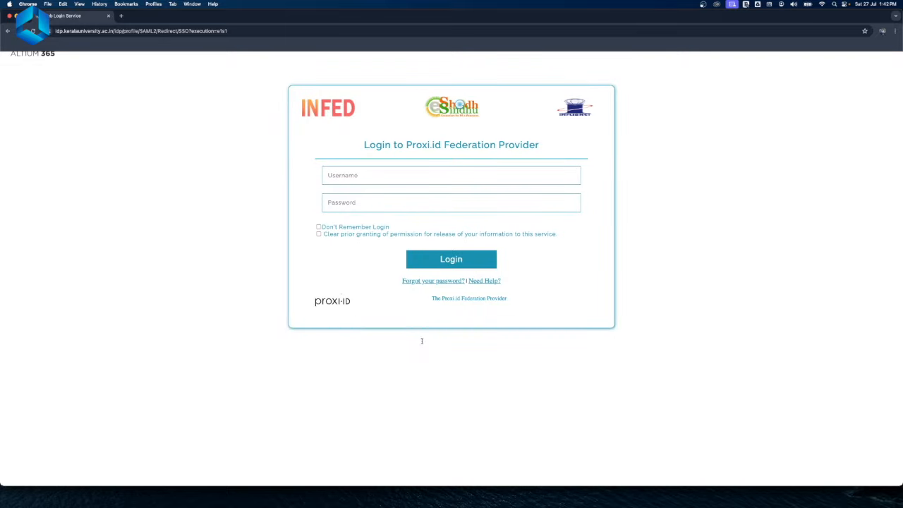